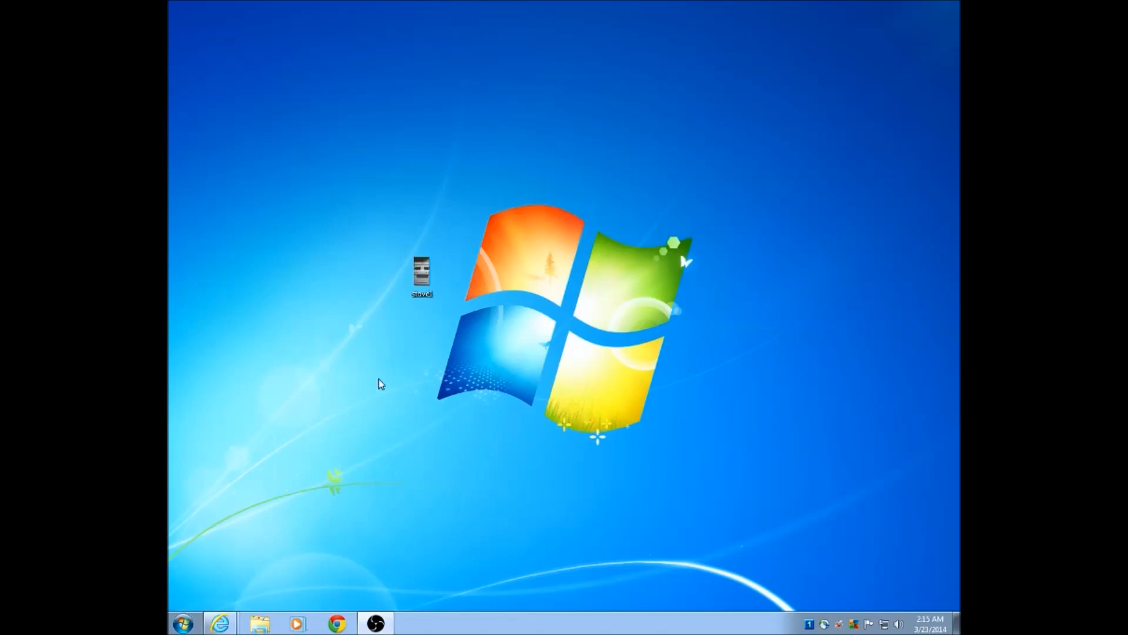
Select the picture file sitting left of the Windows logo on the desktop.
left_click(422, 275)
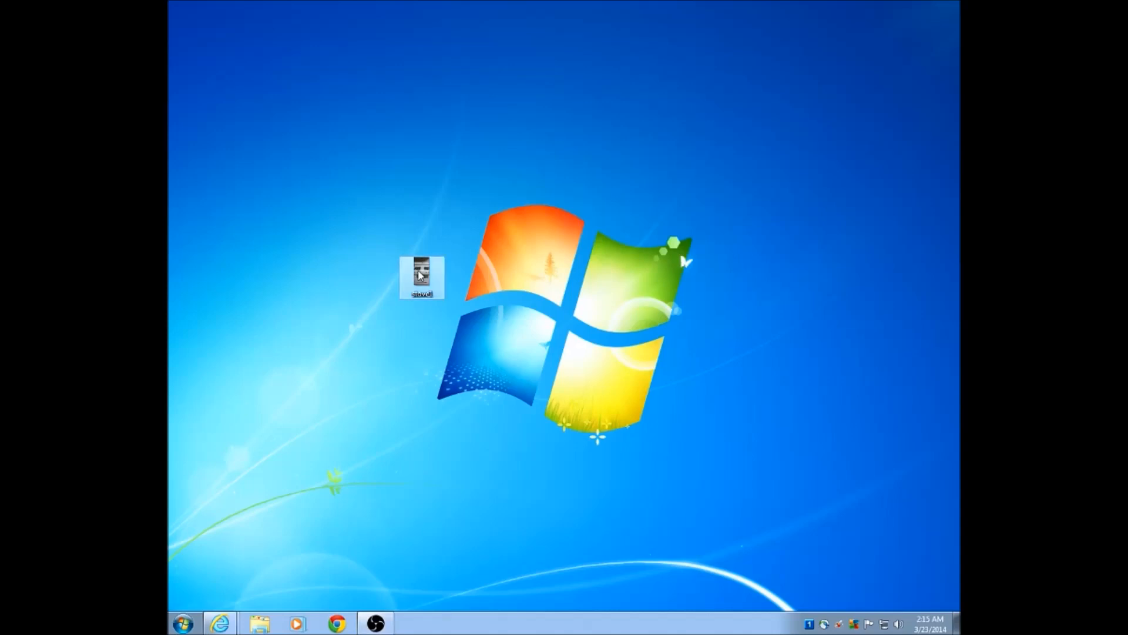
Delete the picture file to the Recycle Bin from its right-click menu.
right_click(422, 278)
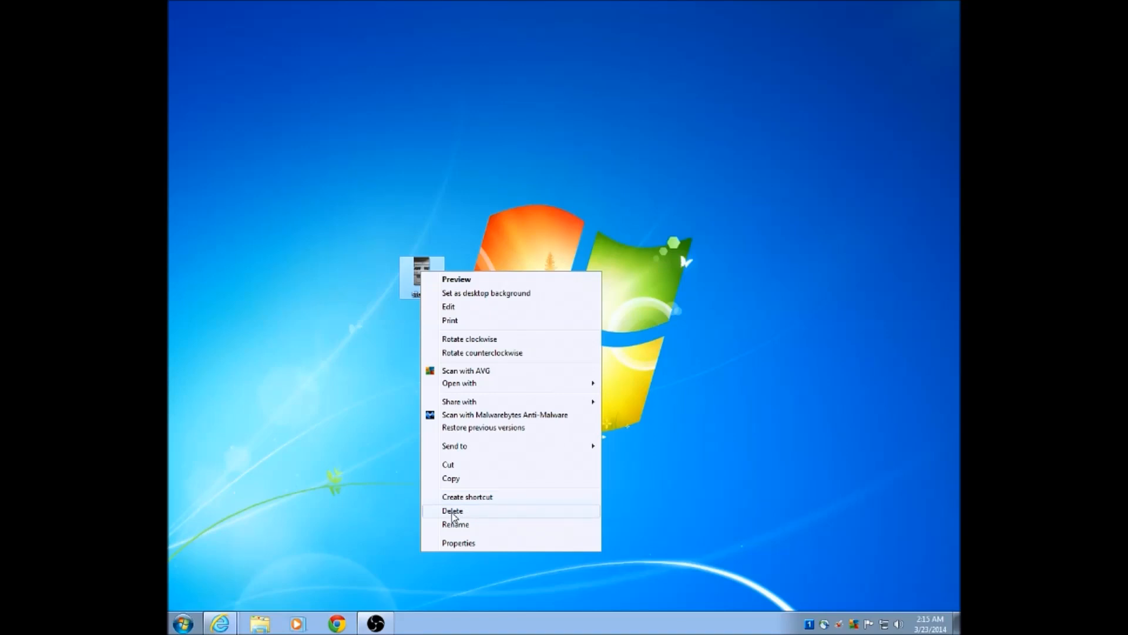
left_click(452, 510)
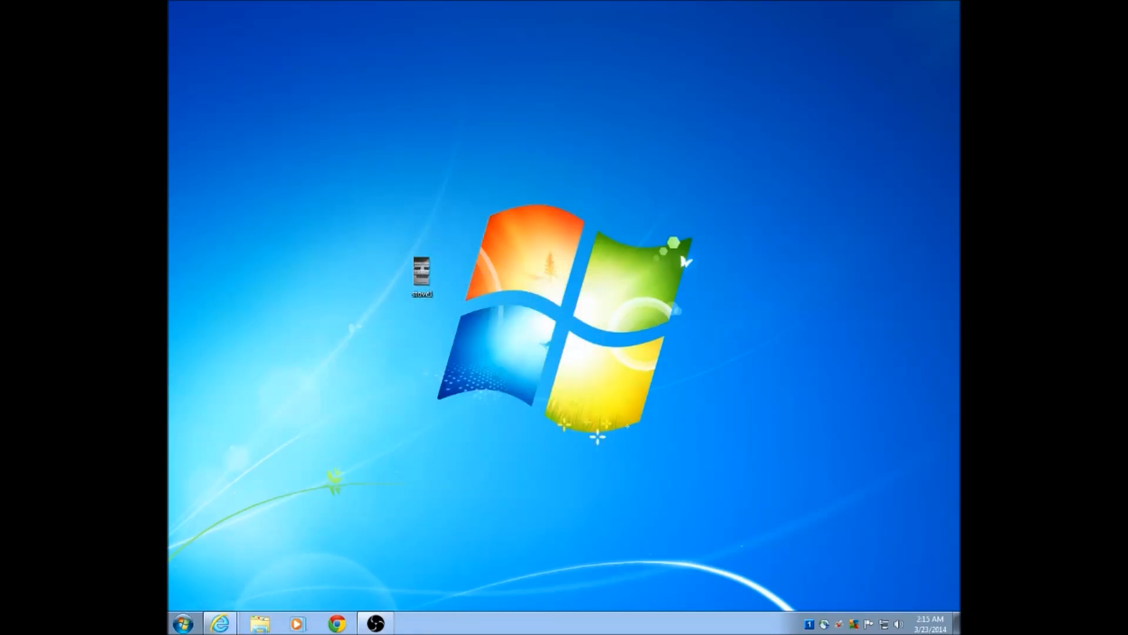